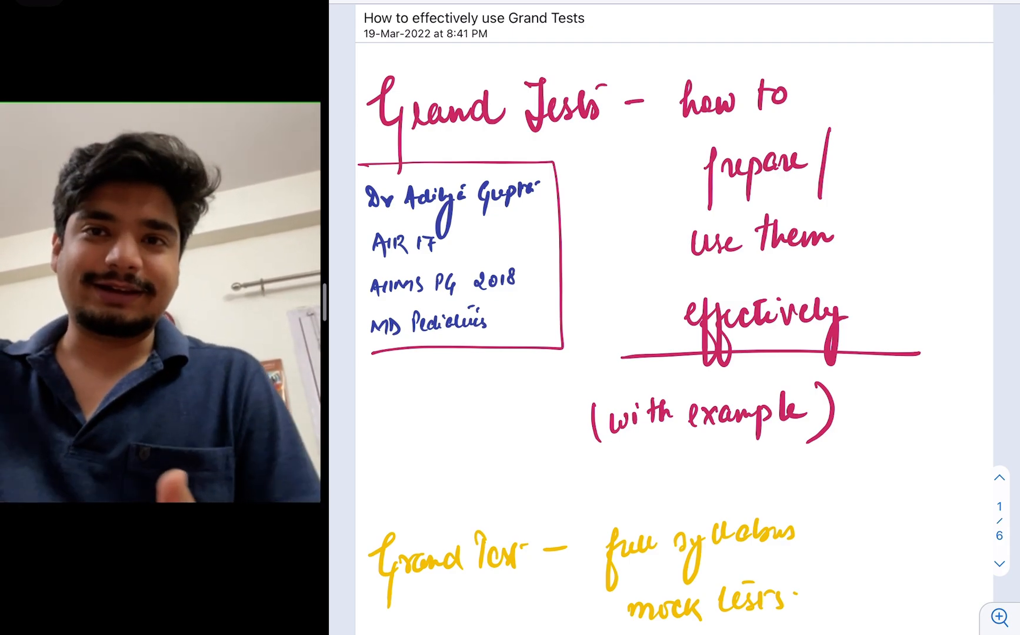
{"action": "scroll", "scroll_direction": "down", "scroll_amount": 3}
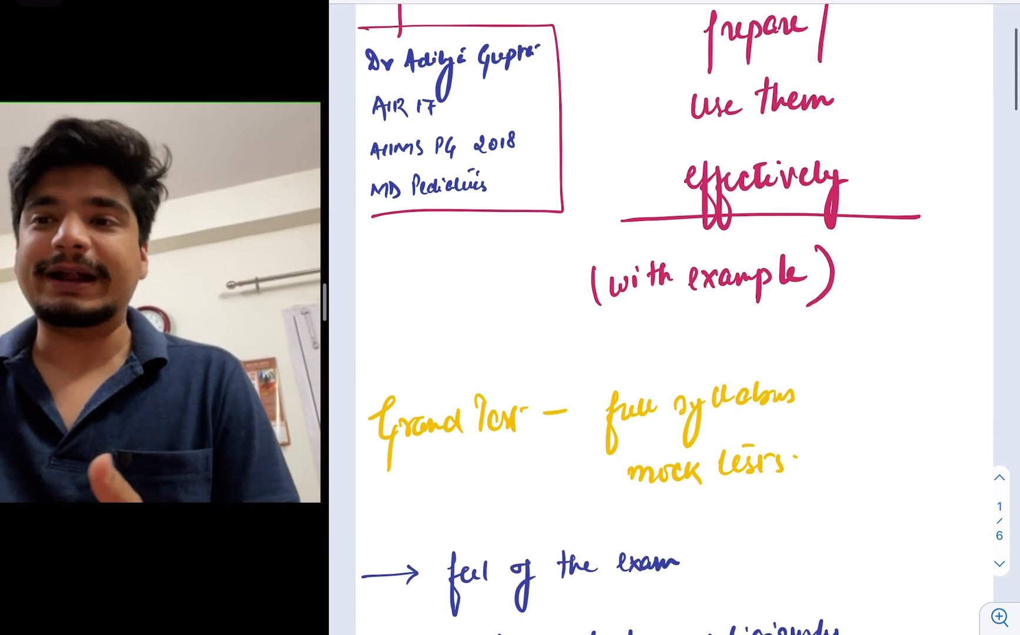
{"action": "scroll", "scroll_direction": "down", "scroll_amount": 3}
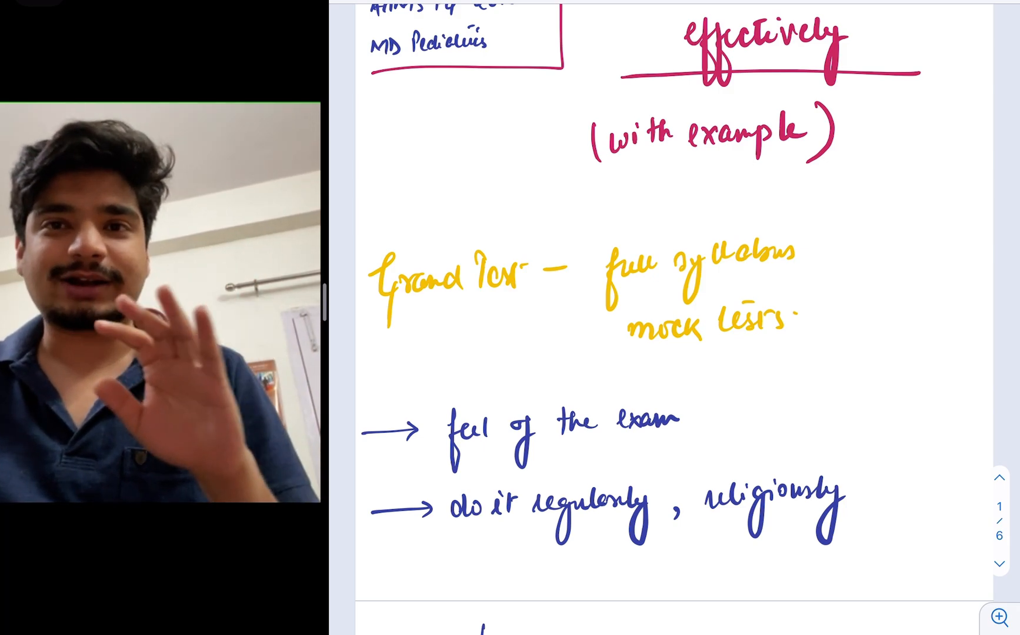
{"action": "scroll", "scroll_direction": "down", "scroll_amount": 3}
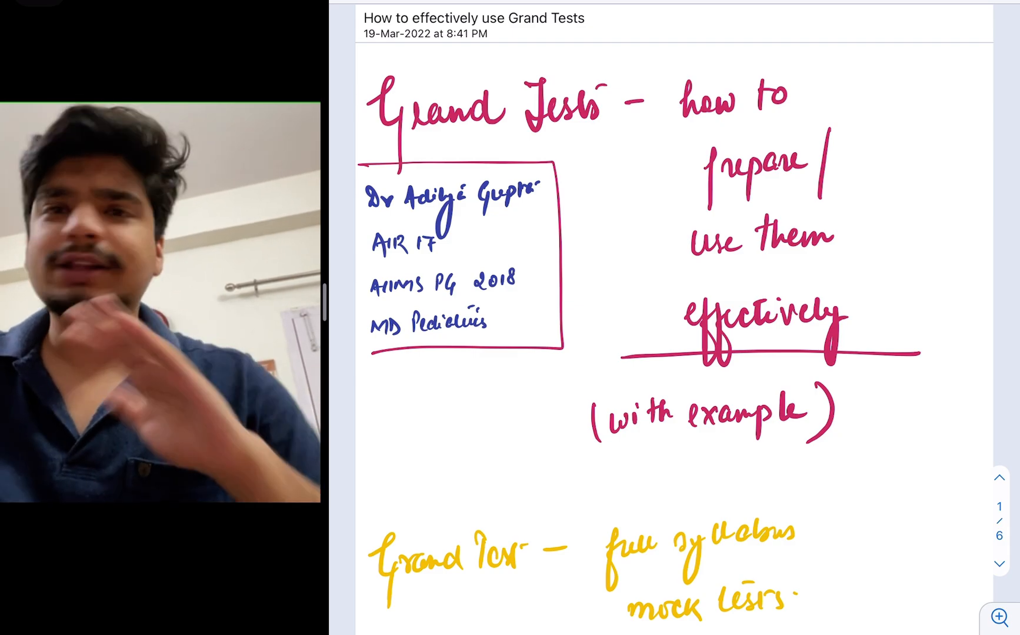
{"action": "scroll", "scroll_direction": "down", "scroll_amount": 3}
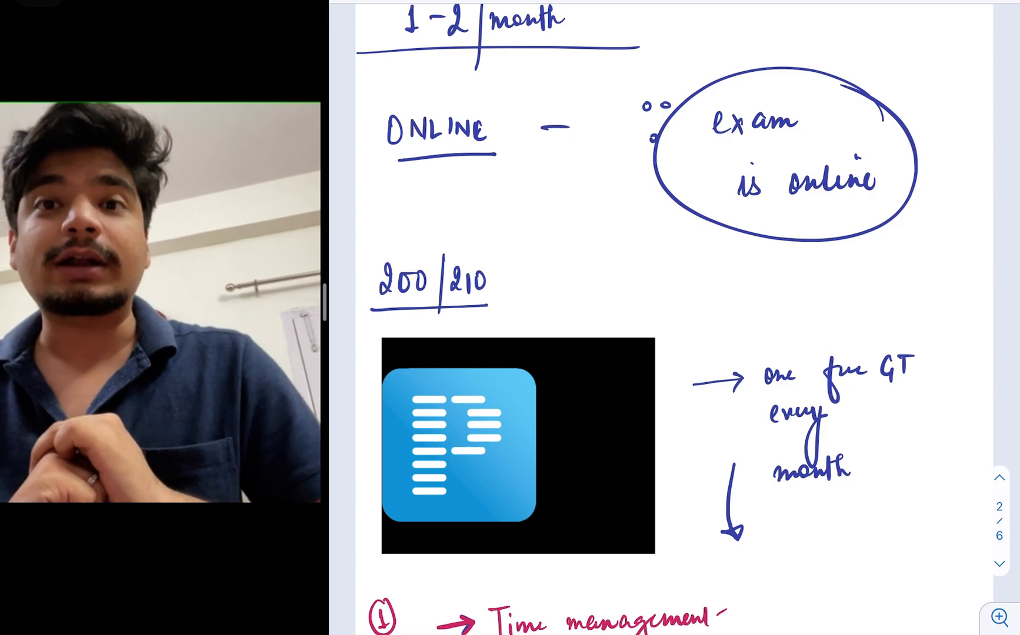
{"action": "scroll", "scroll_direction": "down", "scroll_amount": 3}
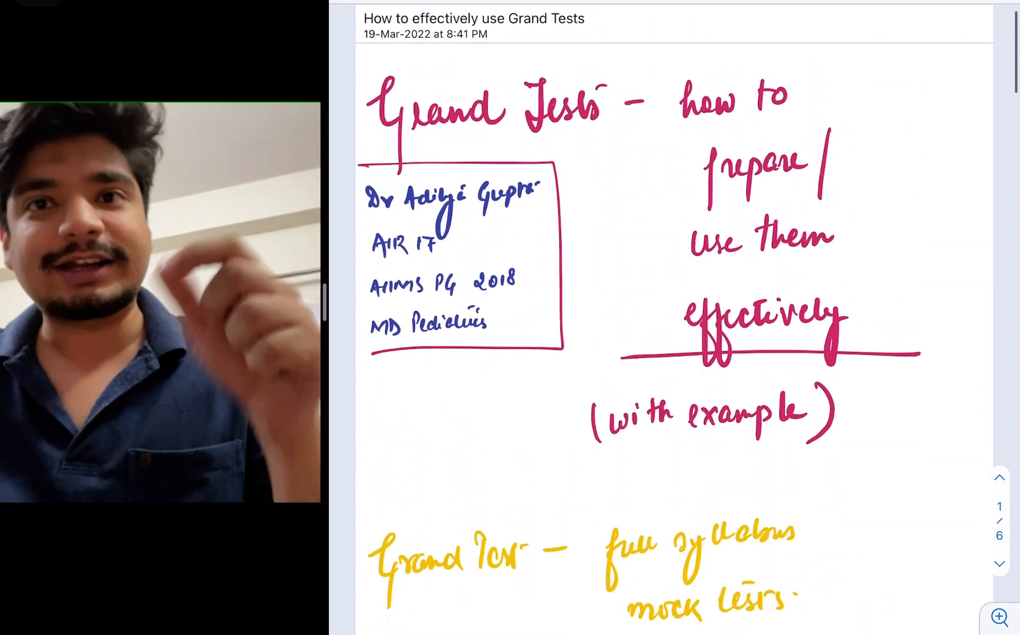
{"action": "scroll", "scroll_direction": "down", "scroll_amount": 3}
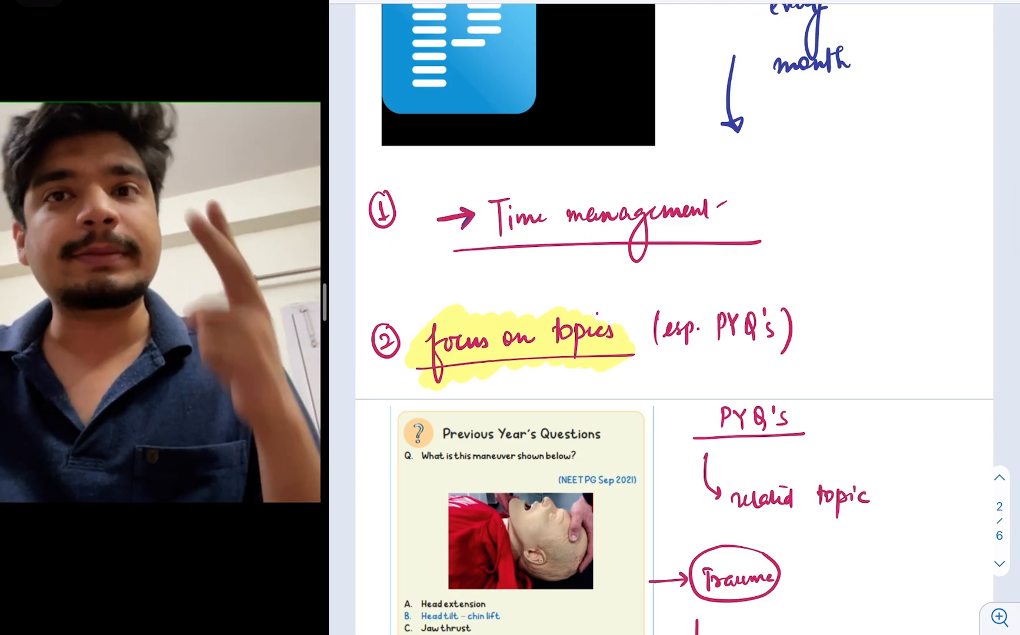
{"action": "scroll", "scroll_direction": "down", "scroll_amount": 3}
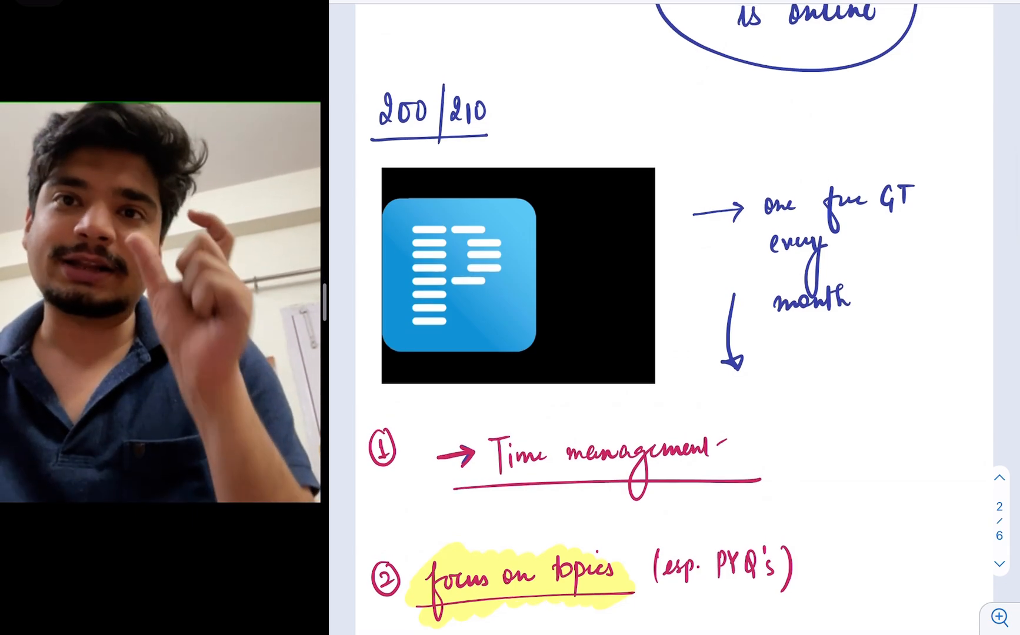
{"action": "scroll", "scroll_direction": "down", "scroll_amount": 3}
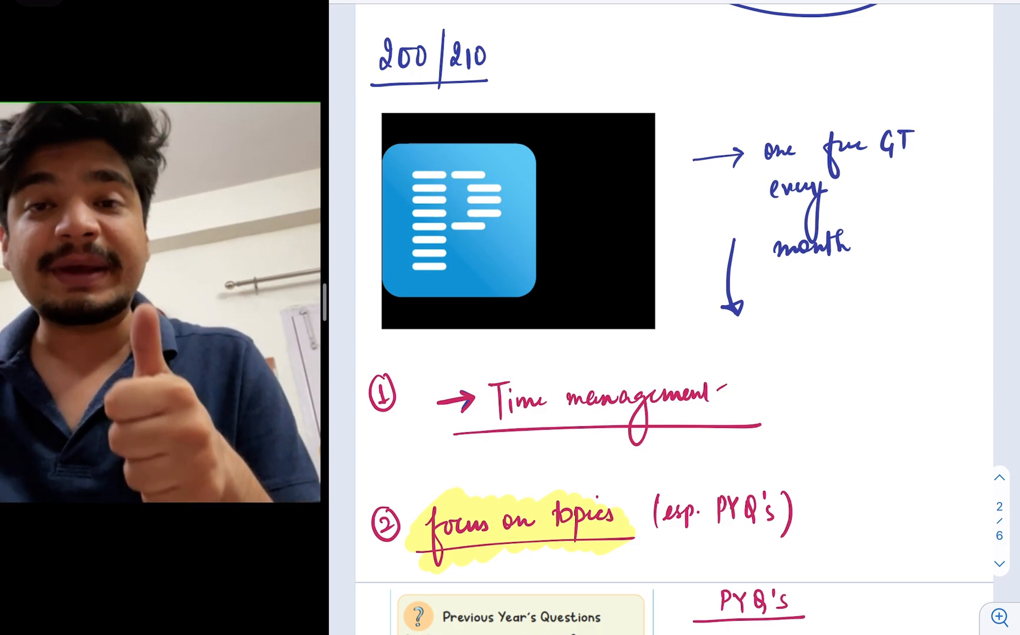
{"action": "scroll", "scroll_direction": "down", "scroll_amount": 3}
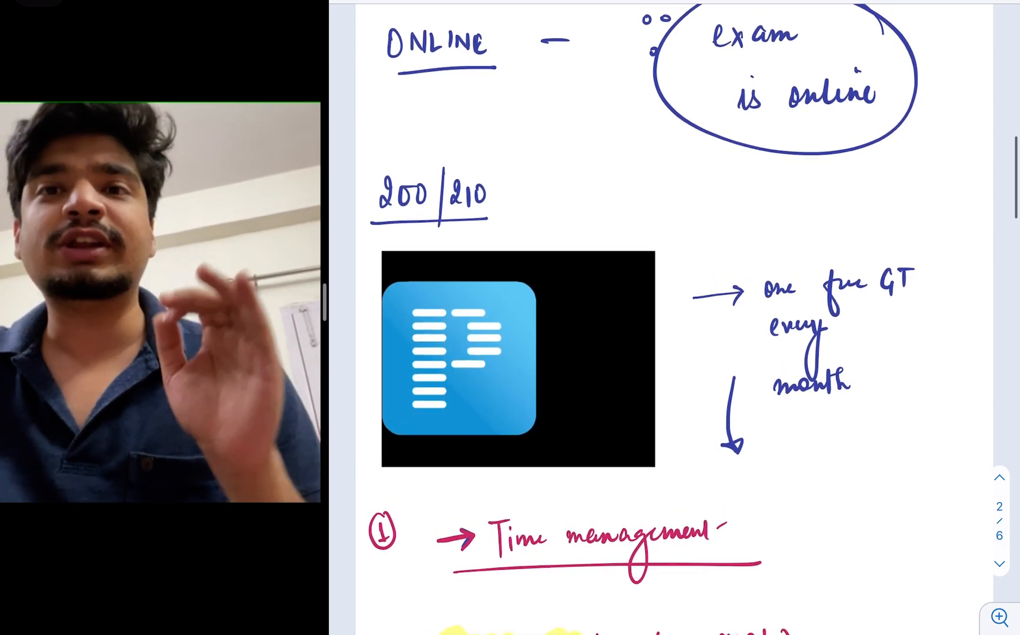
{"action": "scroll", "scroll_direction": "down", "scroll_amount": 3}
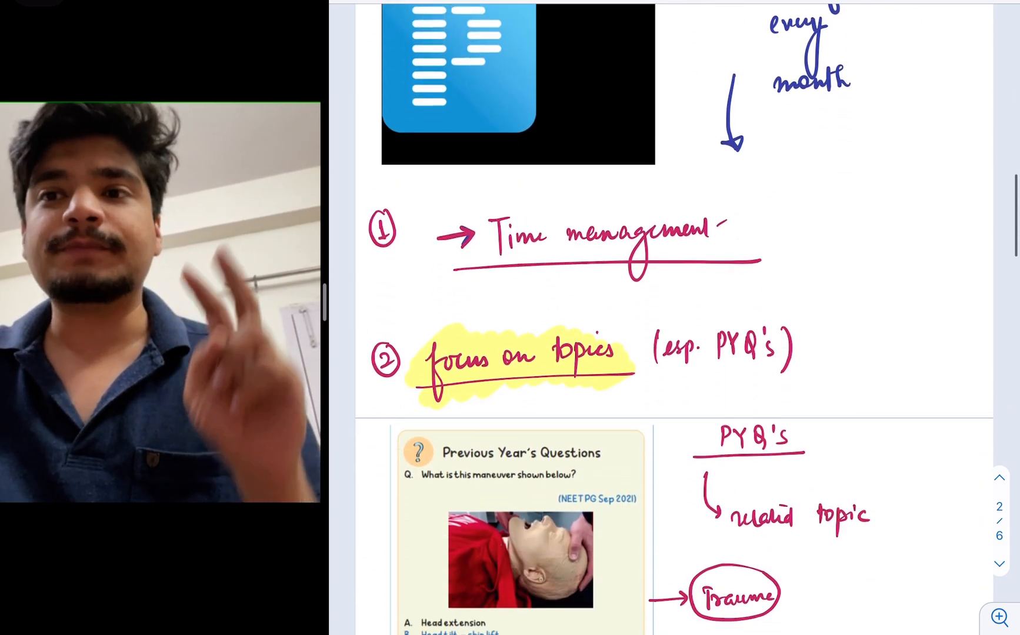
{"action": "scroll", "scroll_direction": "down", "scroll_amount": 3}
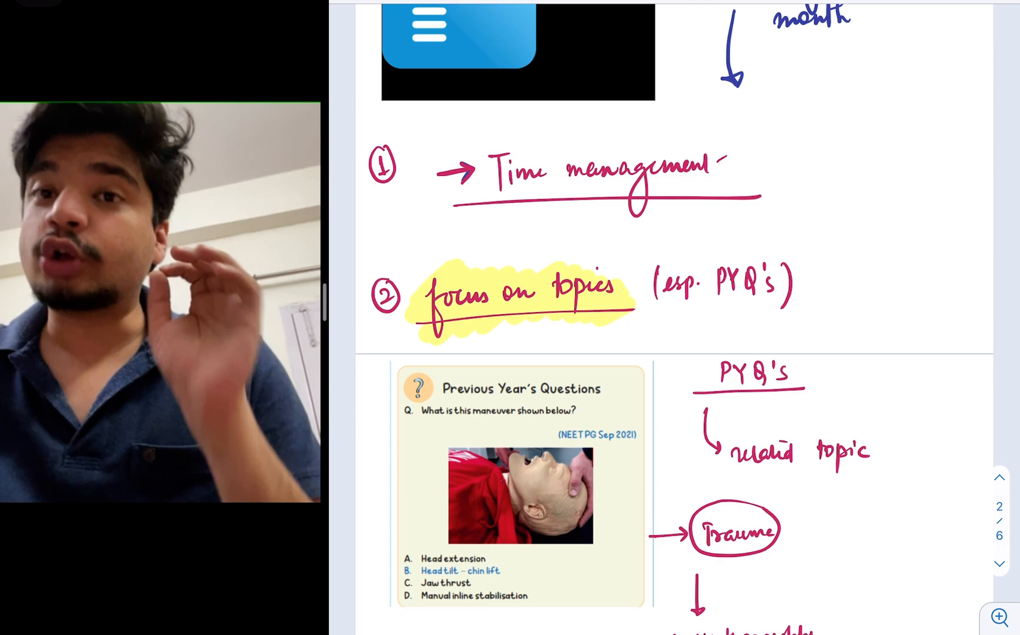
{"action": "scroll", "scroll_direction": "down", "scroll_amount": 3}
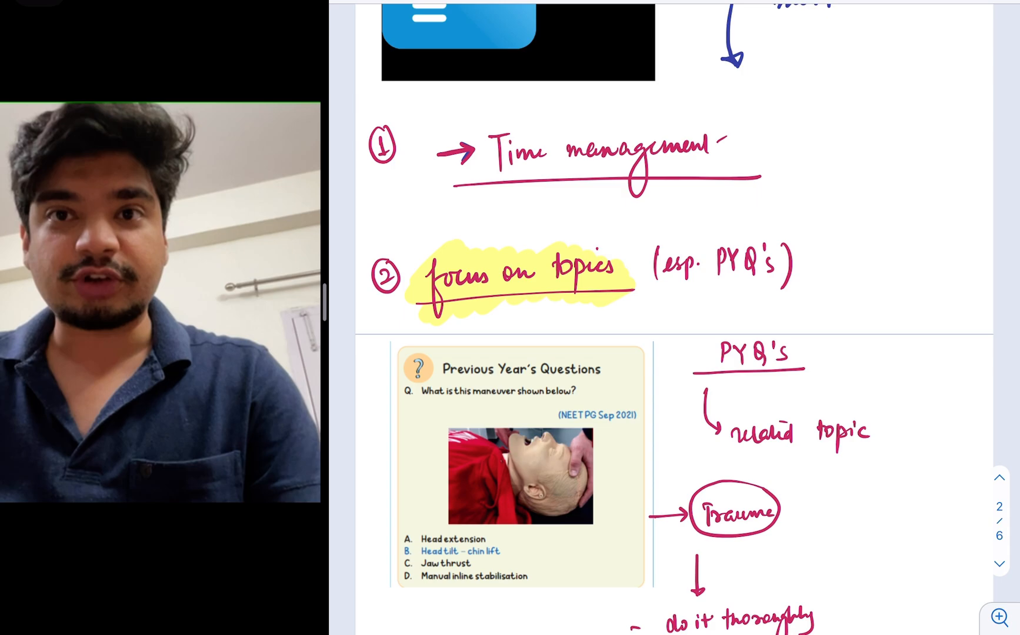
{"action": "scroll", "scroll_direction": "down", "scroll_amount": 3}
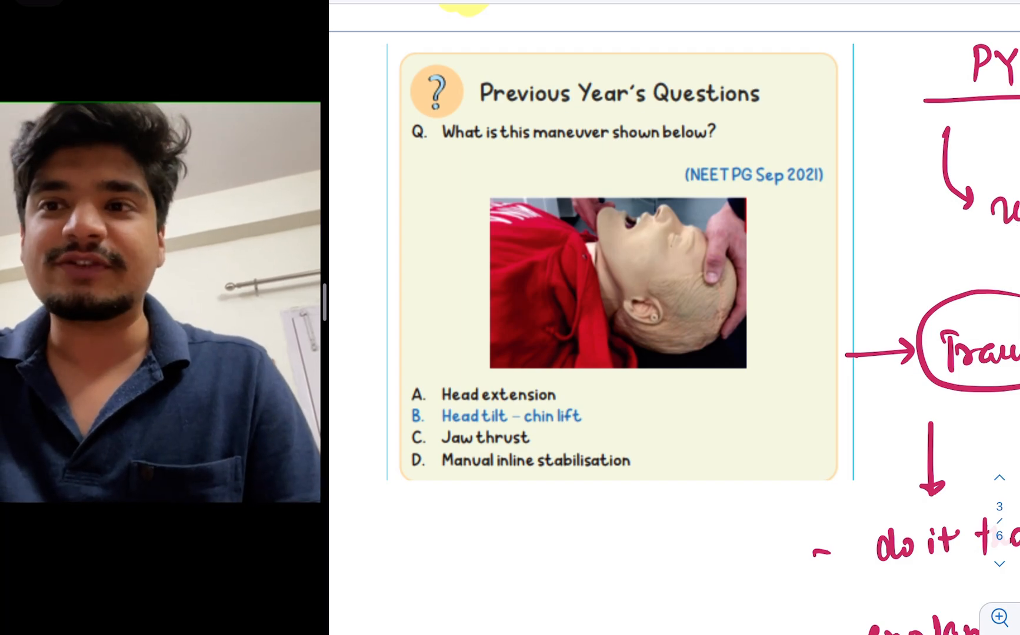
{"action": "scroll", "scroll_direction": "down", "scroll_amount": 3}
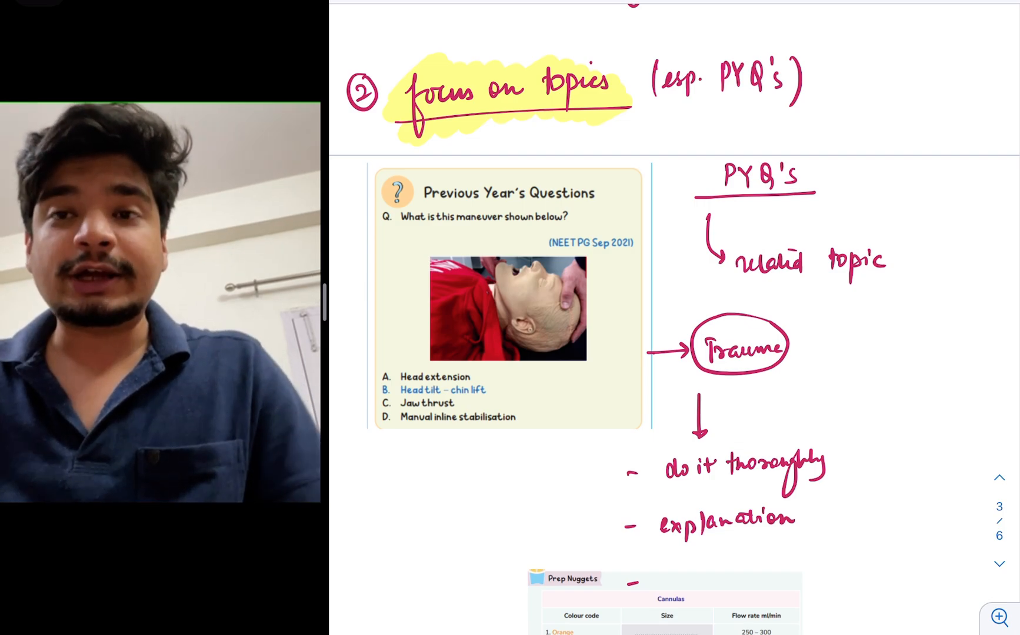
{"action": "scroll", "scroll_direction": "down", "scroll_amount": 3}
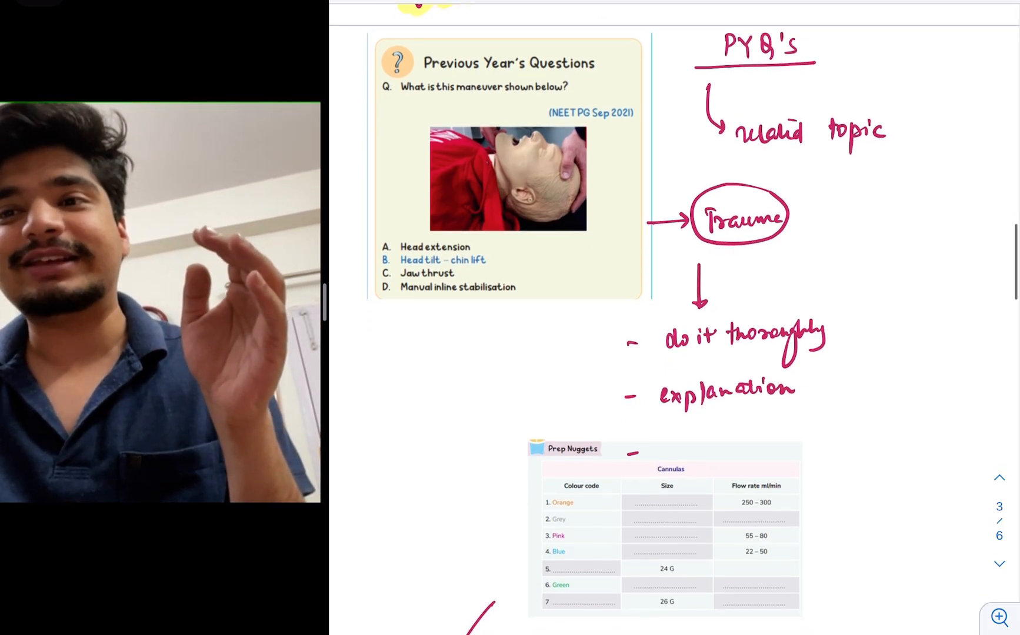
{"action": "scroll", "scroll_direction": "down", "scroll_amount": 3}
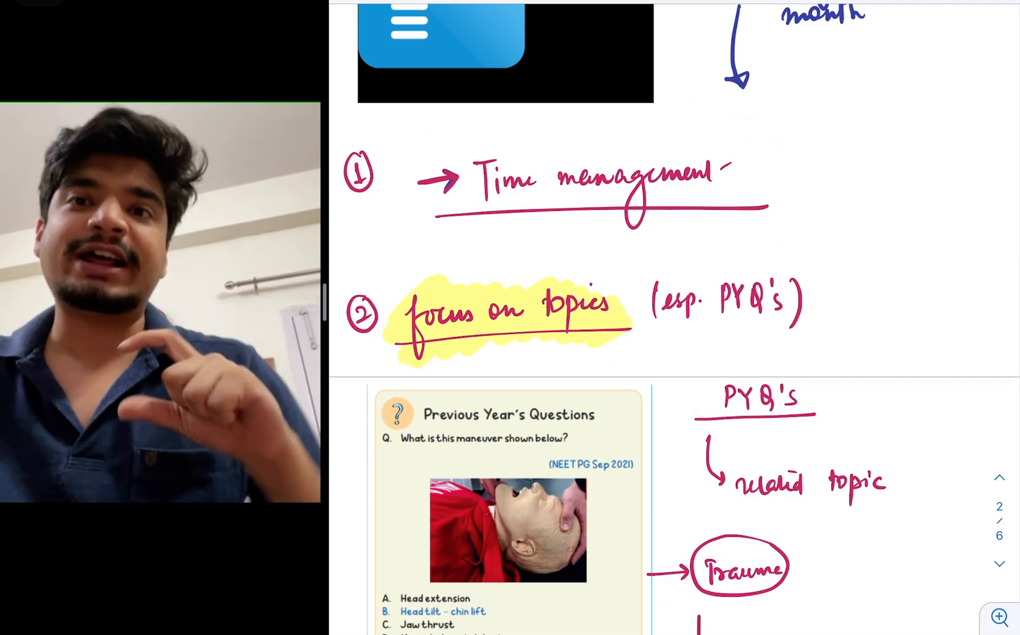
{"action": "scroll", "scroll_direction": "down", "scroll_amount": 3}
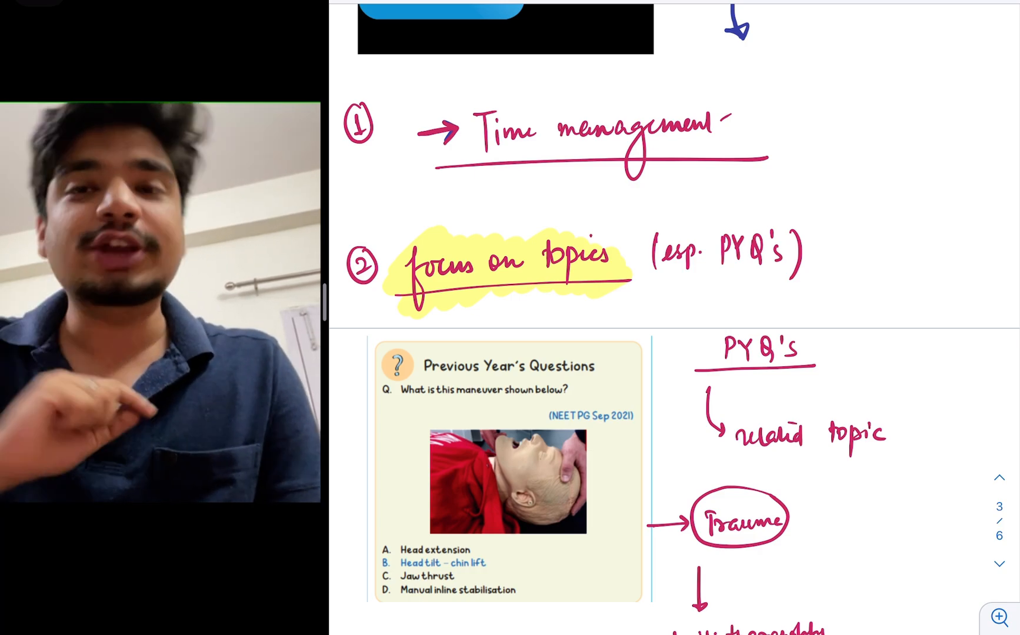
{"action": "scroll", "scroll_direction": "down", "scroll_amount": 3}
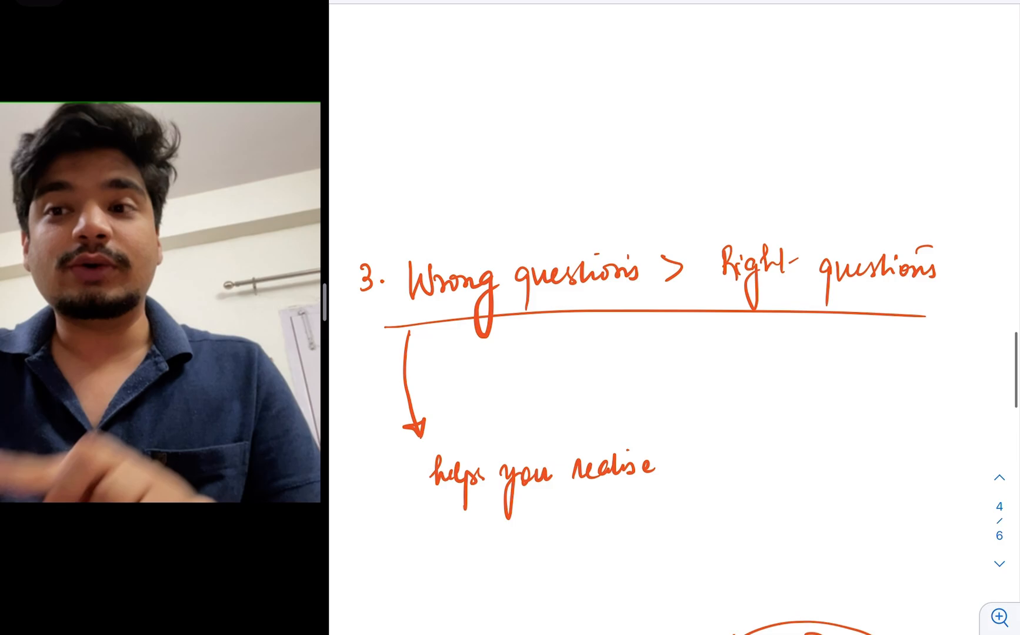
{"action": "scroll", "scroll_direction": "down", "scroll_amount": 3}
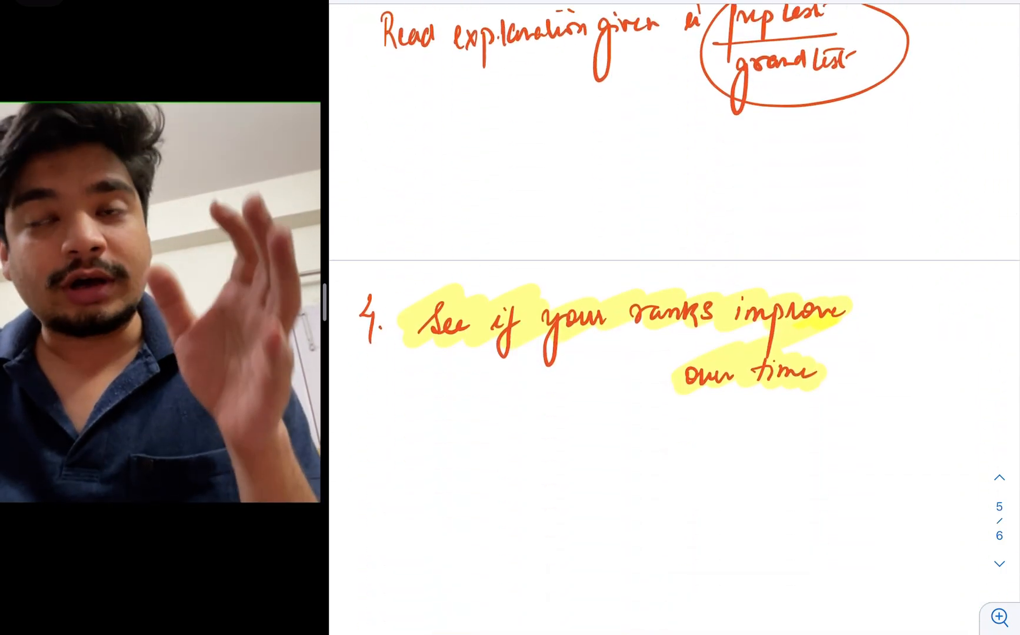
{"action": "scroll", "scroll_direction": "down", "scroll_amount": 3}
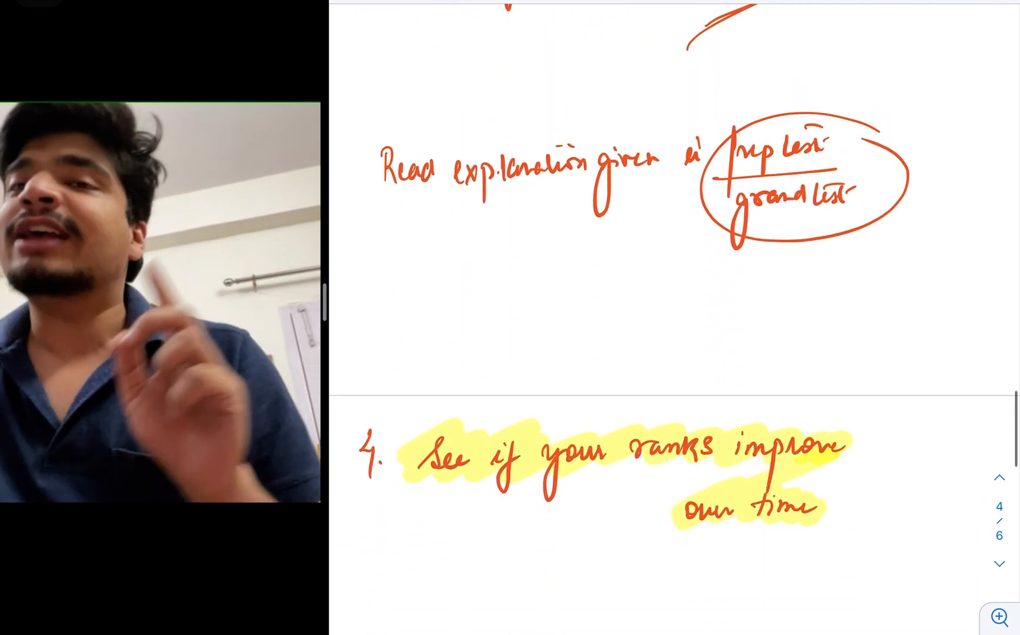
{"action": "scroll", "scroll_direction": "down", "scroll_amount": 3}
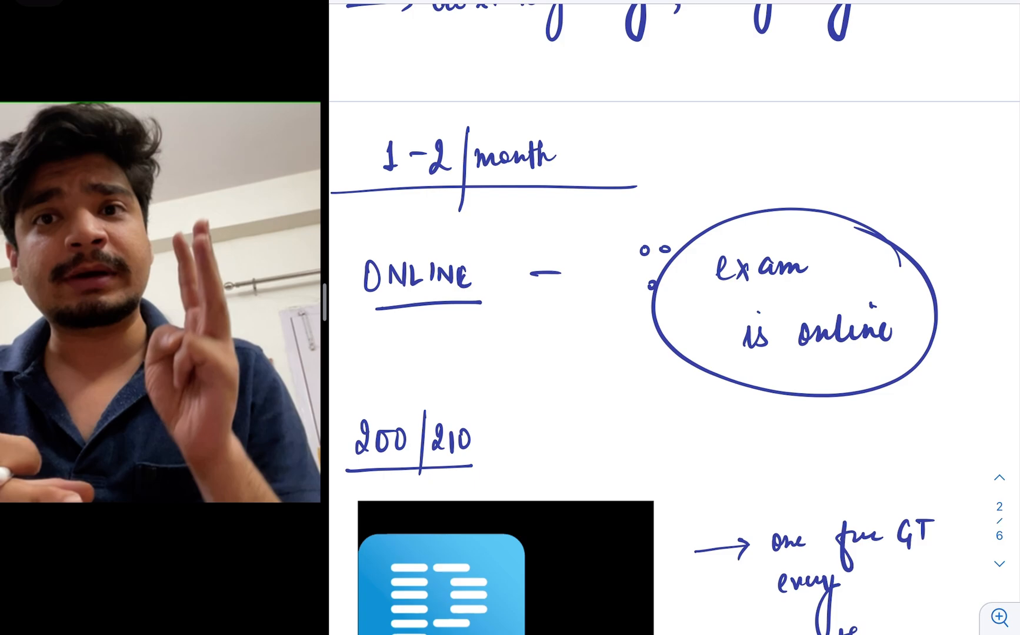
{"action": "scroll", "scroll_direction": "down", "scroll_amount": 3}
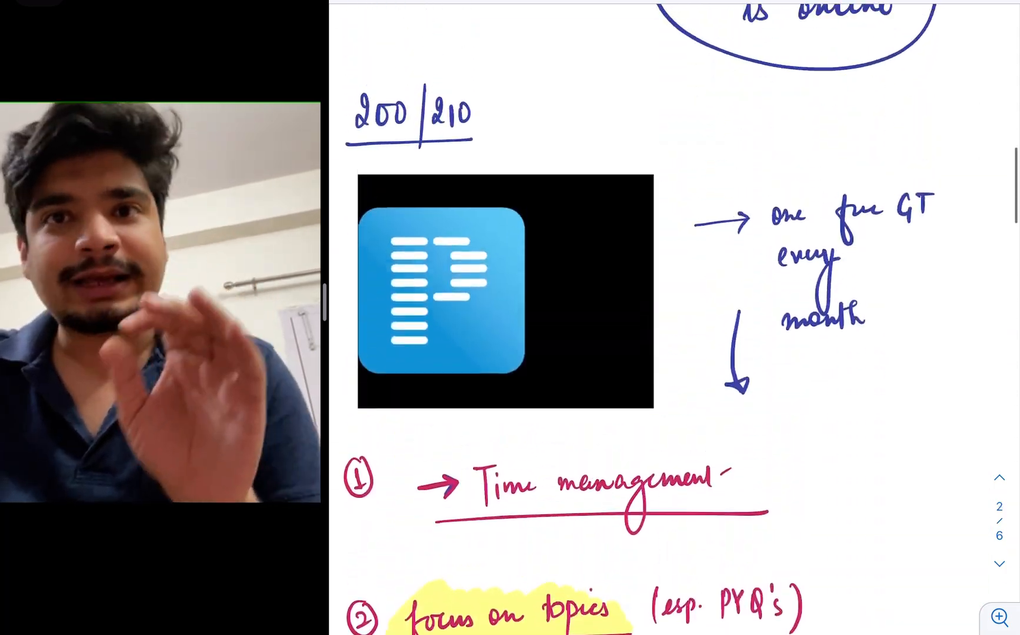
{"action": "scroll", "scroll_direction": "down", "scroll_amount": 3}
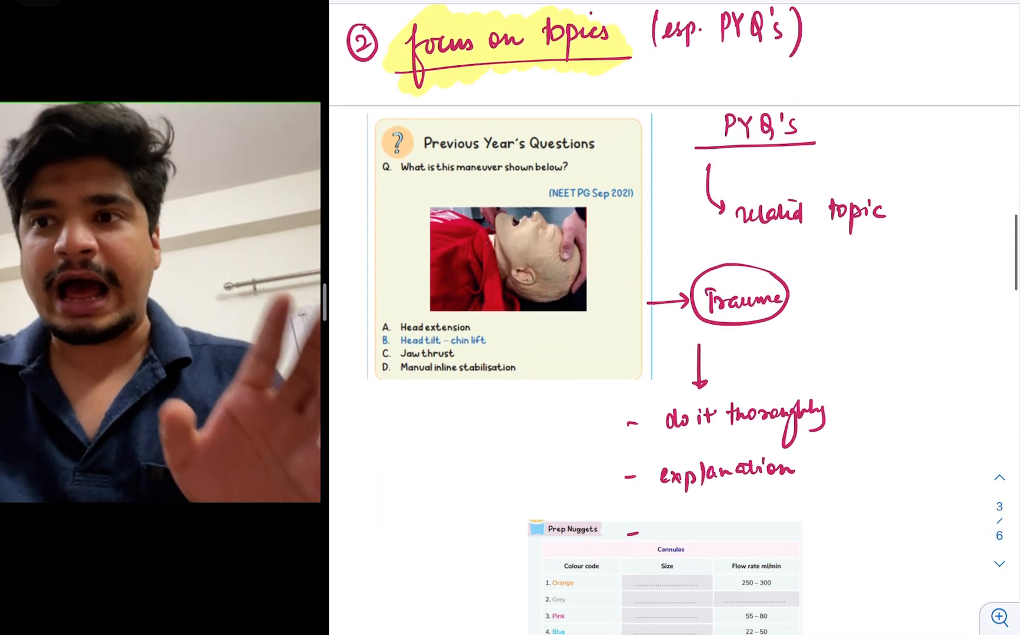
{"action": "scroll", "scroll_direction": "down", "scroll_amount": 3}
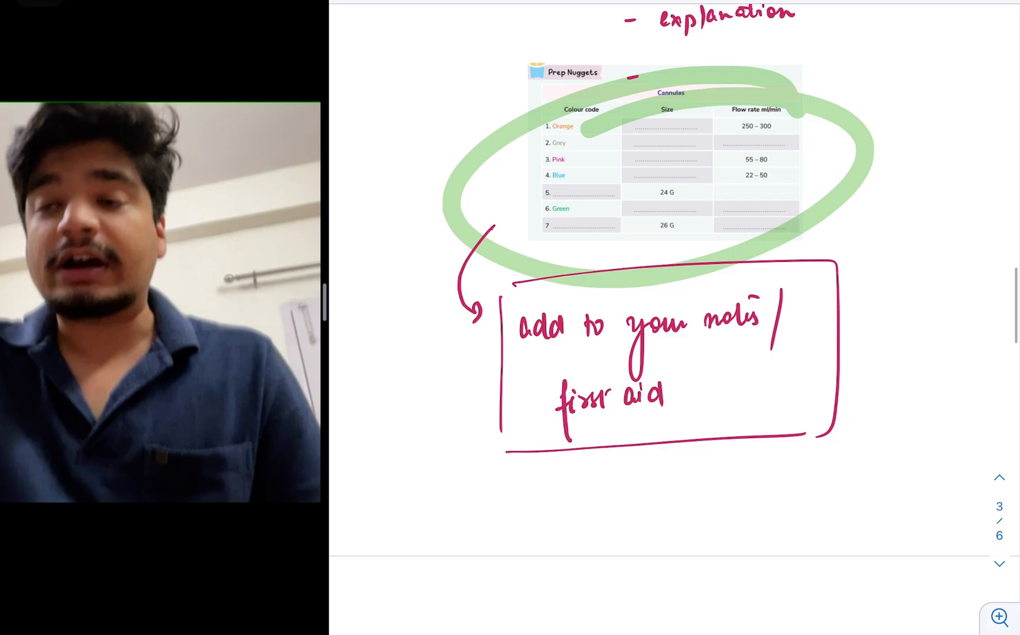